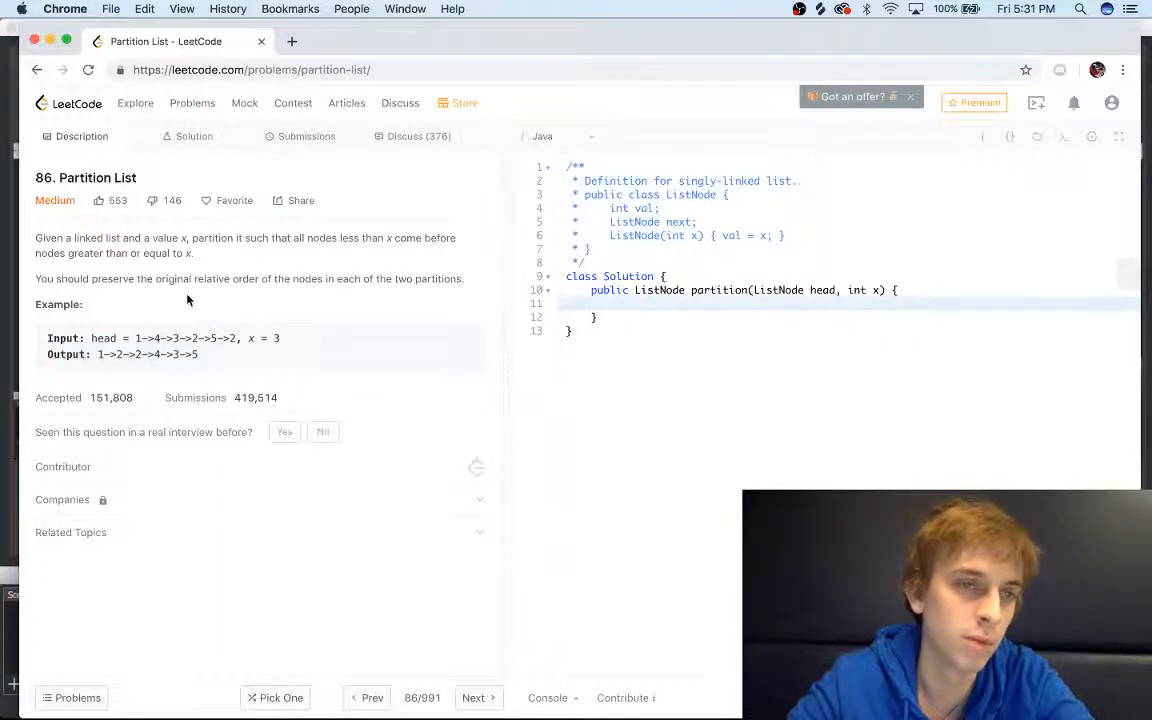
mouse_move(390, 270)
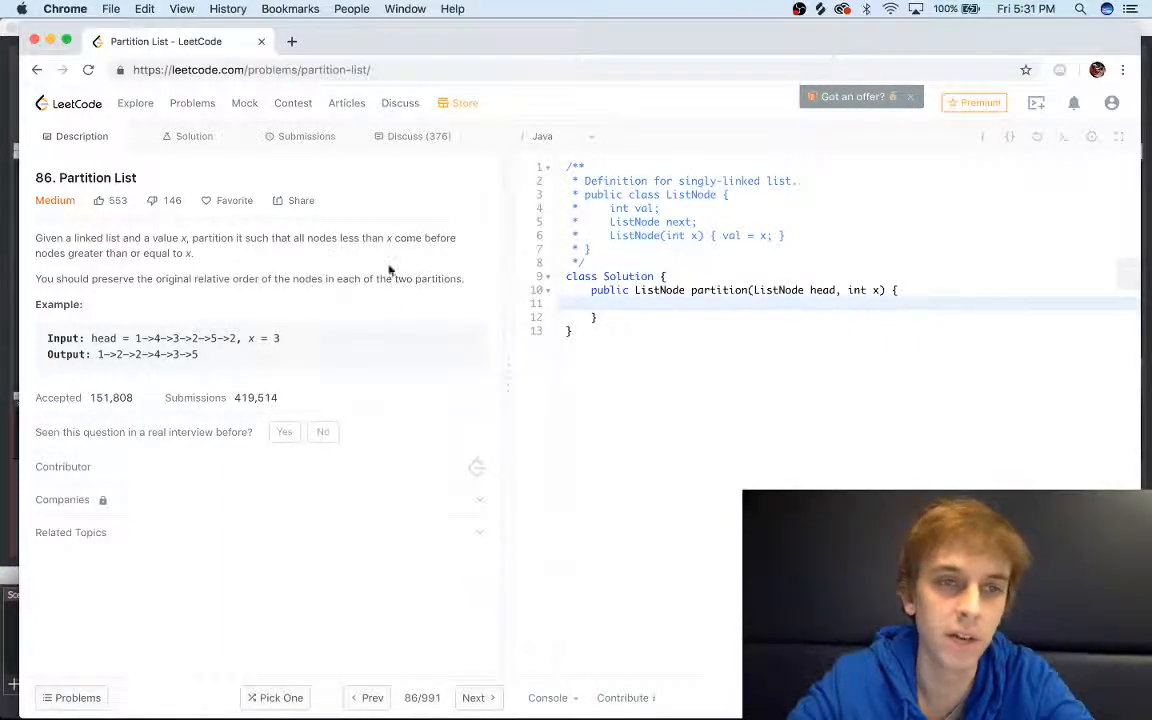
mouse_move(422, 322)
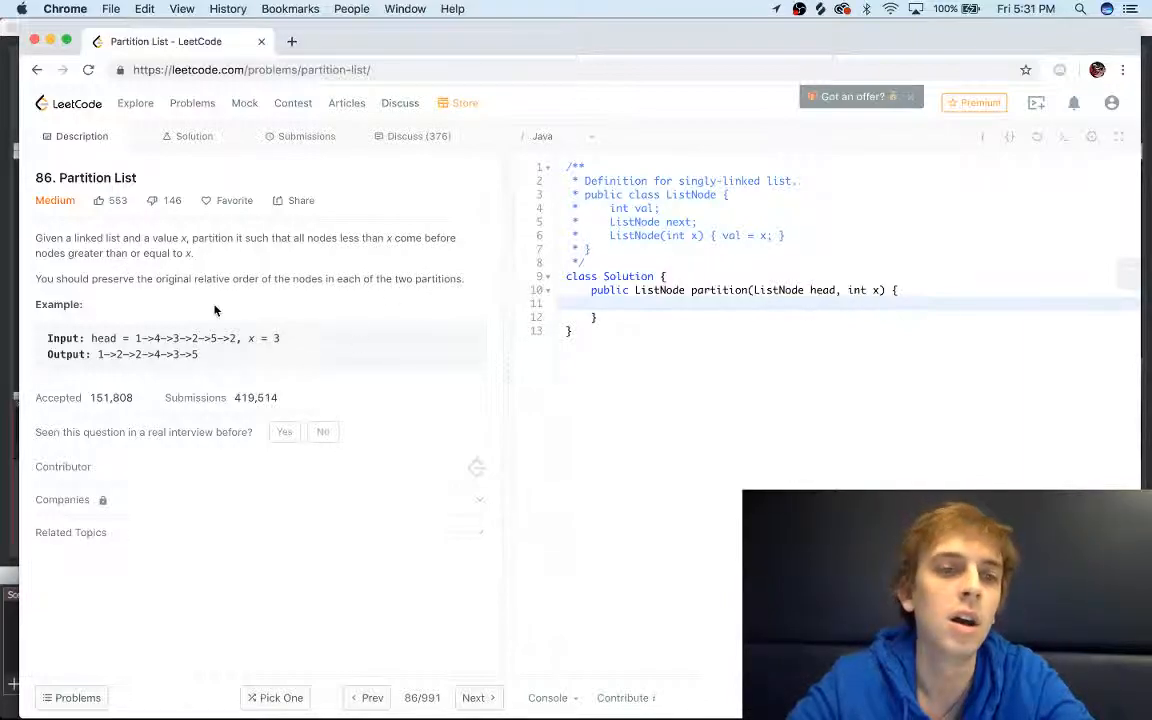
mouse_move(389, 357)
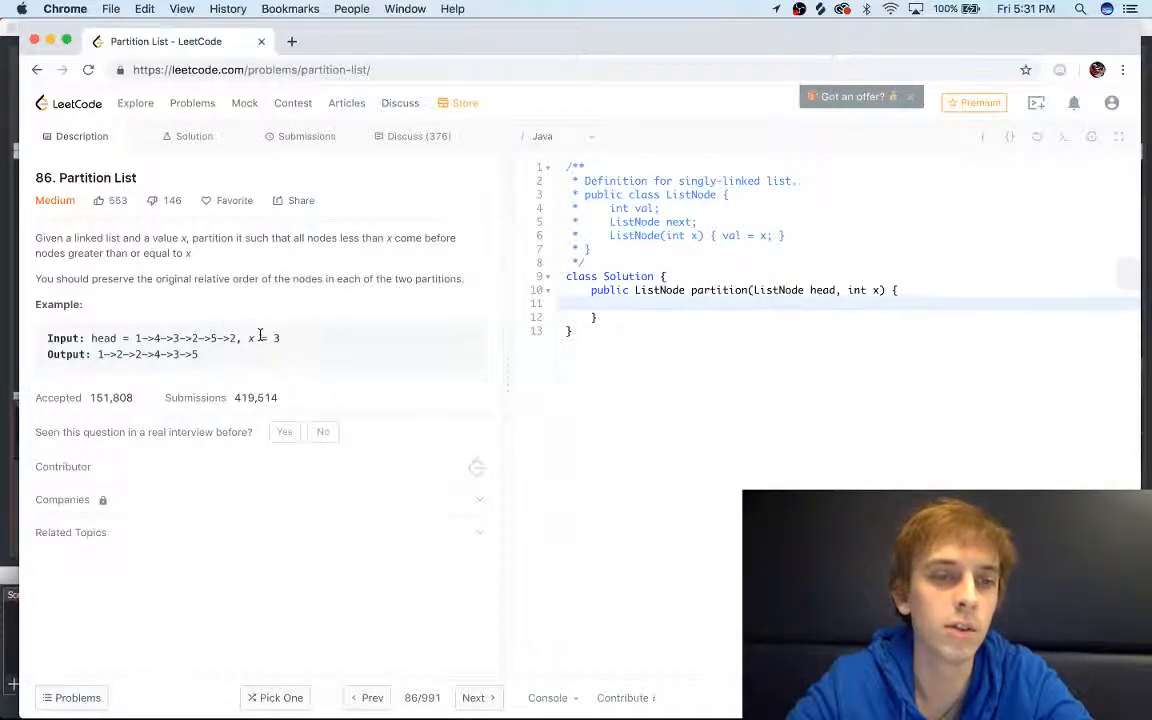
mouse_move(220, 355)
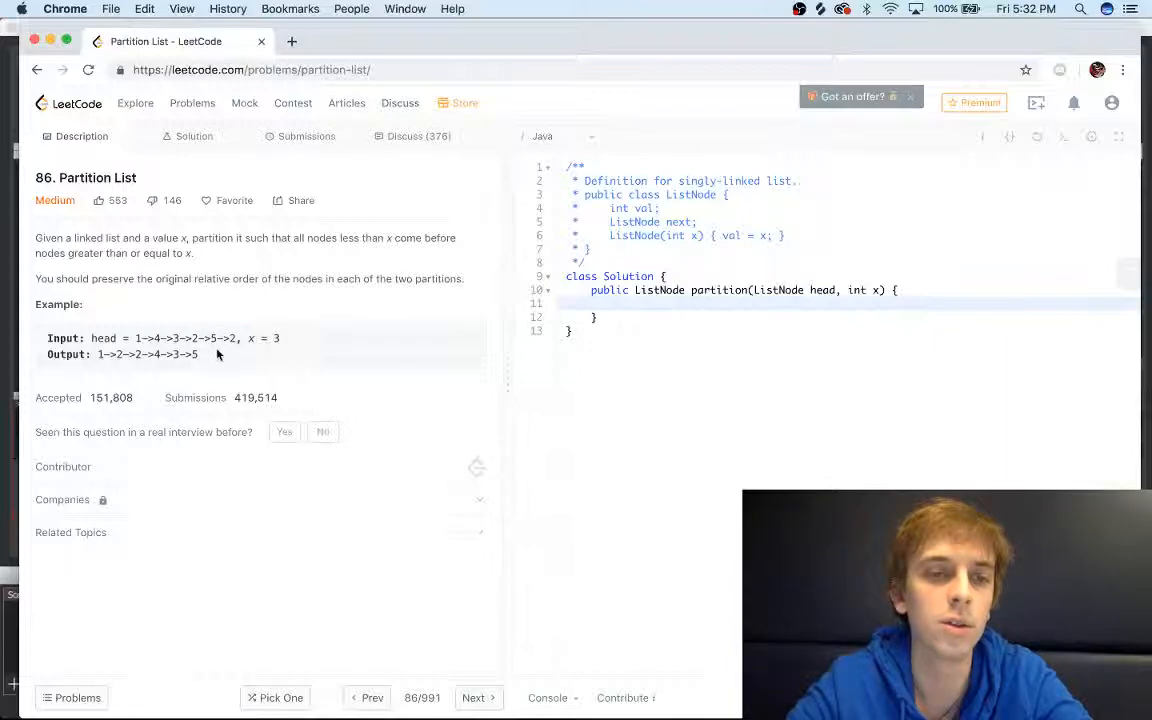
mouse_move(180, 373)
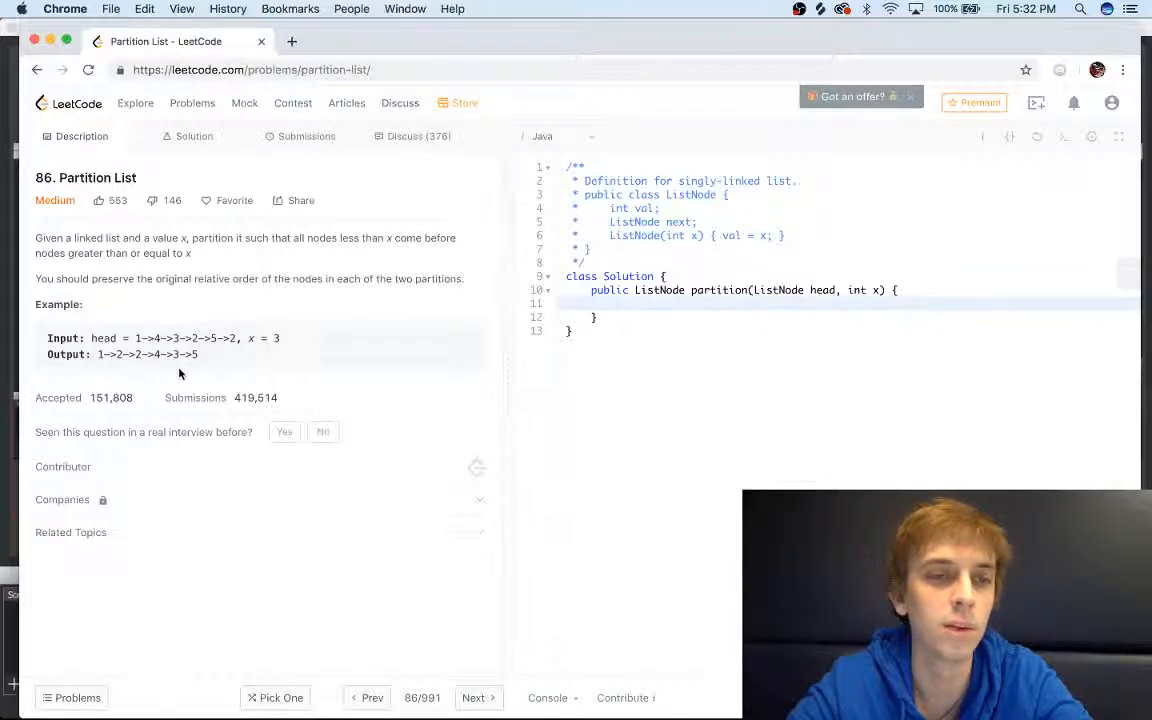
Step: Read Approach 1: Two Pointer Approach through the step splitting nodes into before and after lists
click(193, 136)
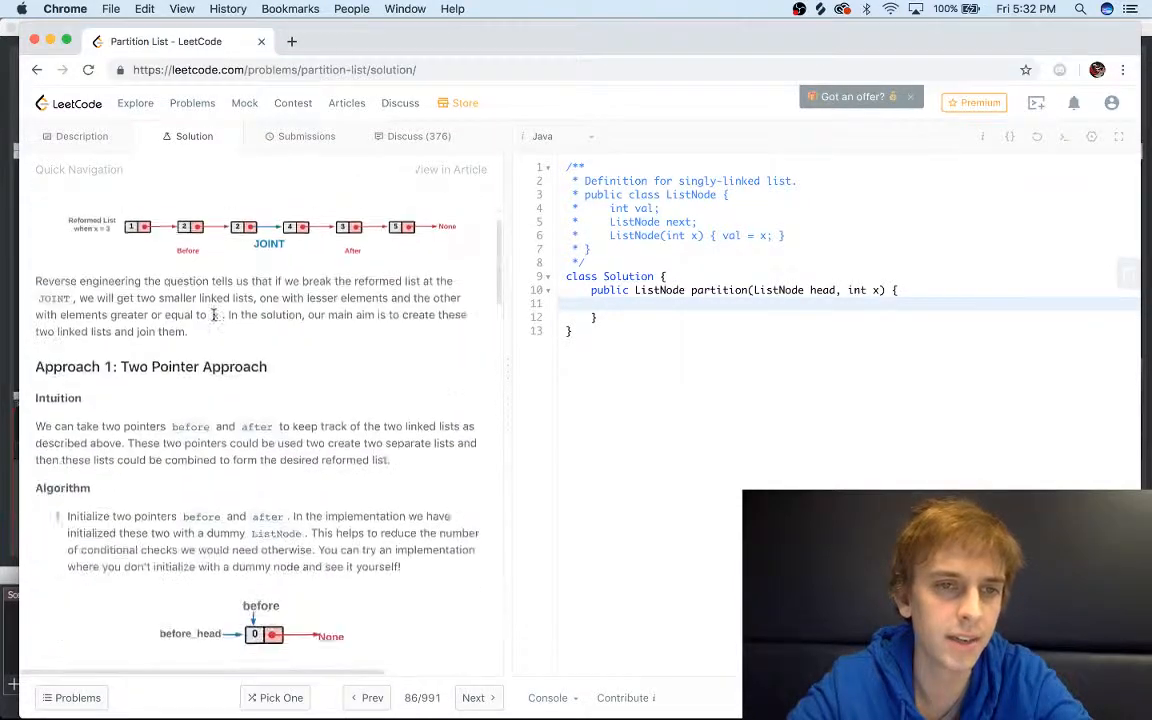
scroll(down, 3)
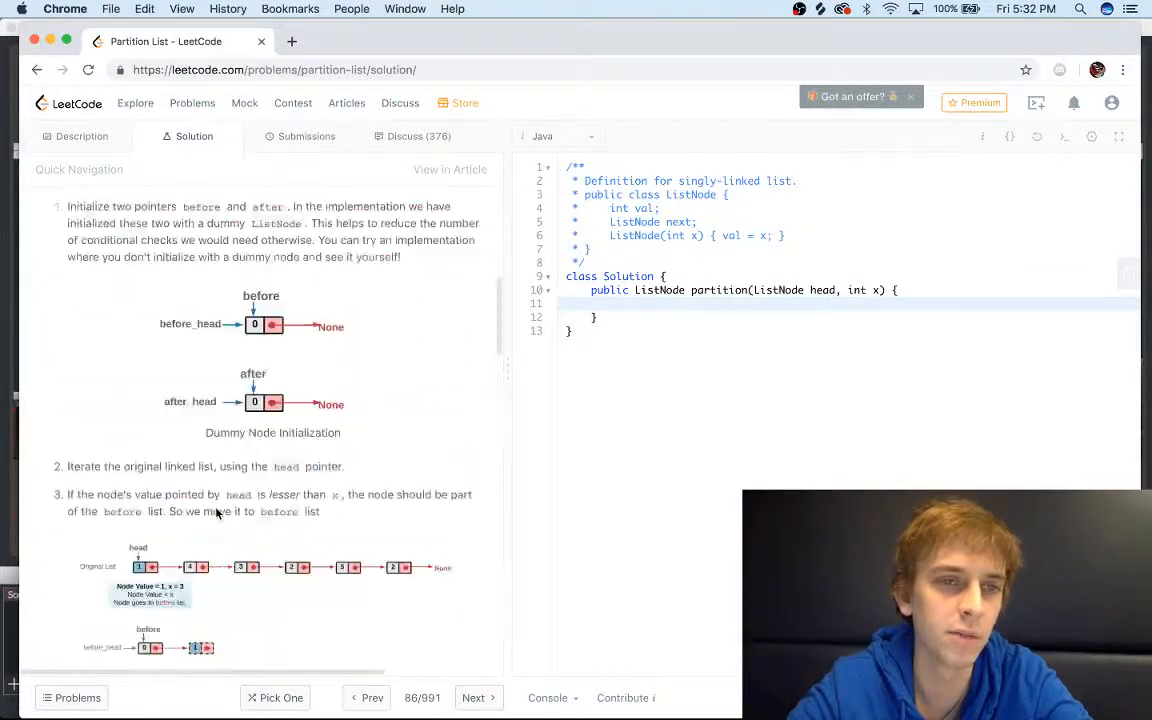
scroll(down, 3)
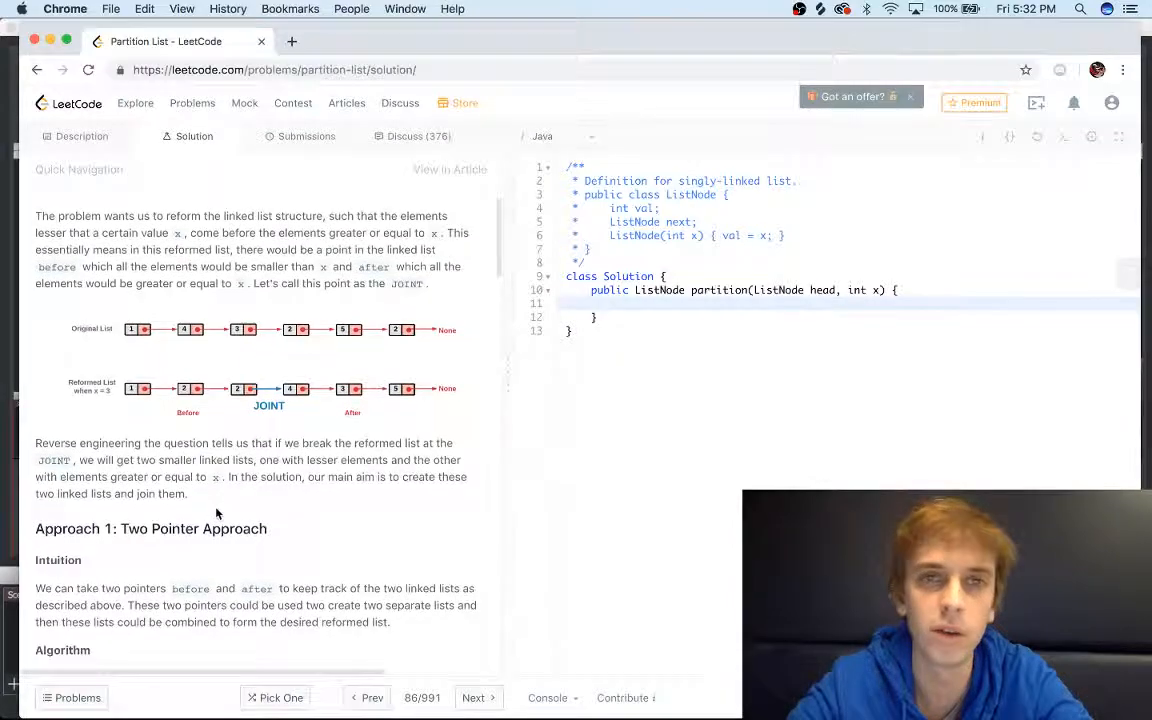
scroll(down, 3)
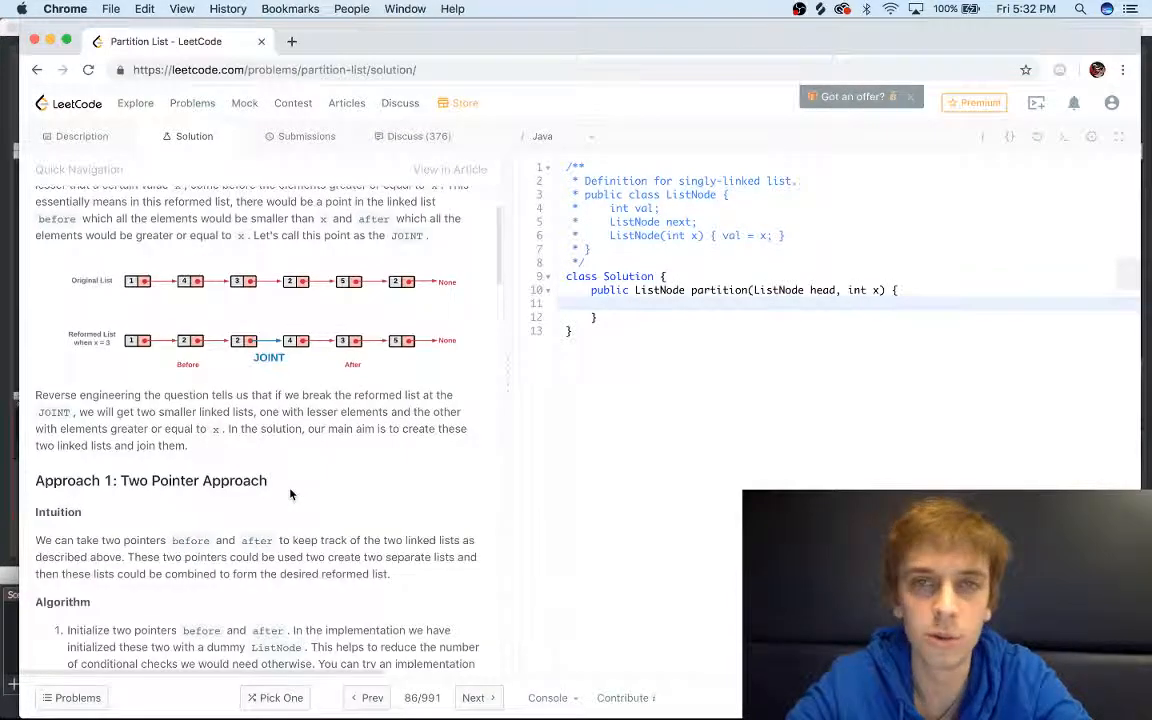
scroll(down, 3)
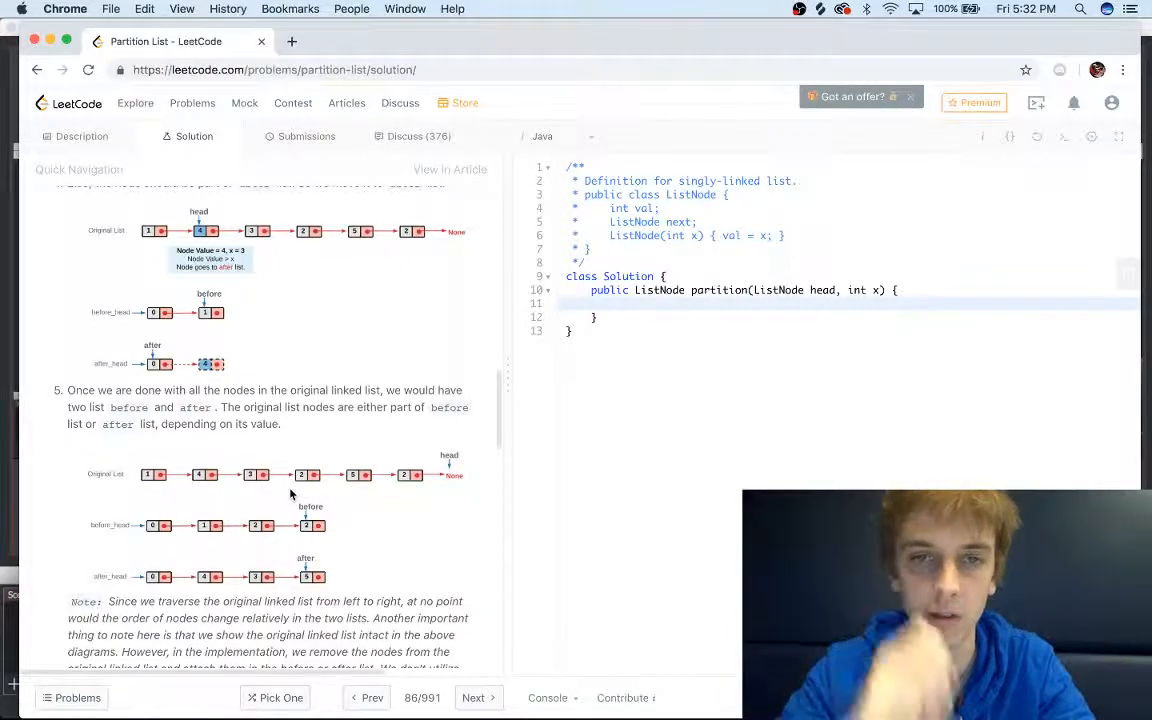
Step: Declare dummy before_head and after_head ListNode(0) nodes, with before and after pointers
click(698, 303)
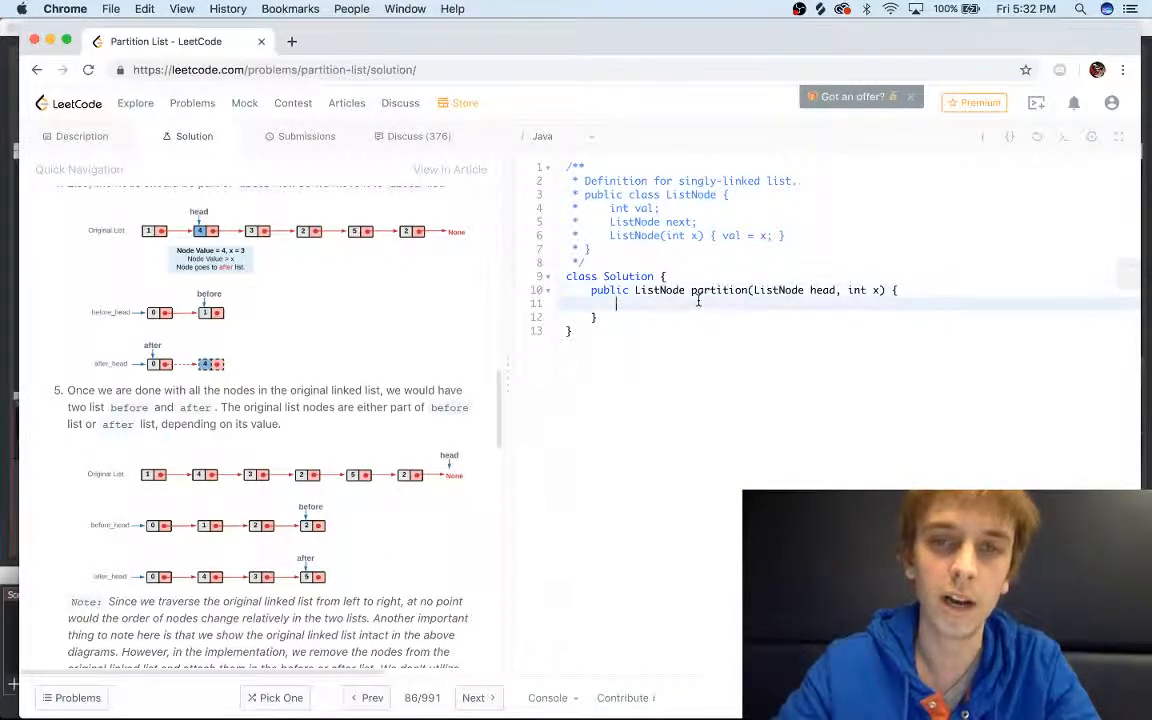
text(Li)
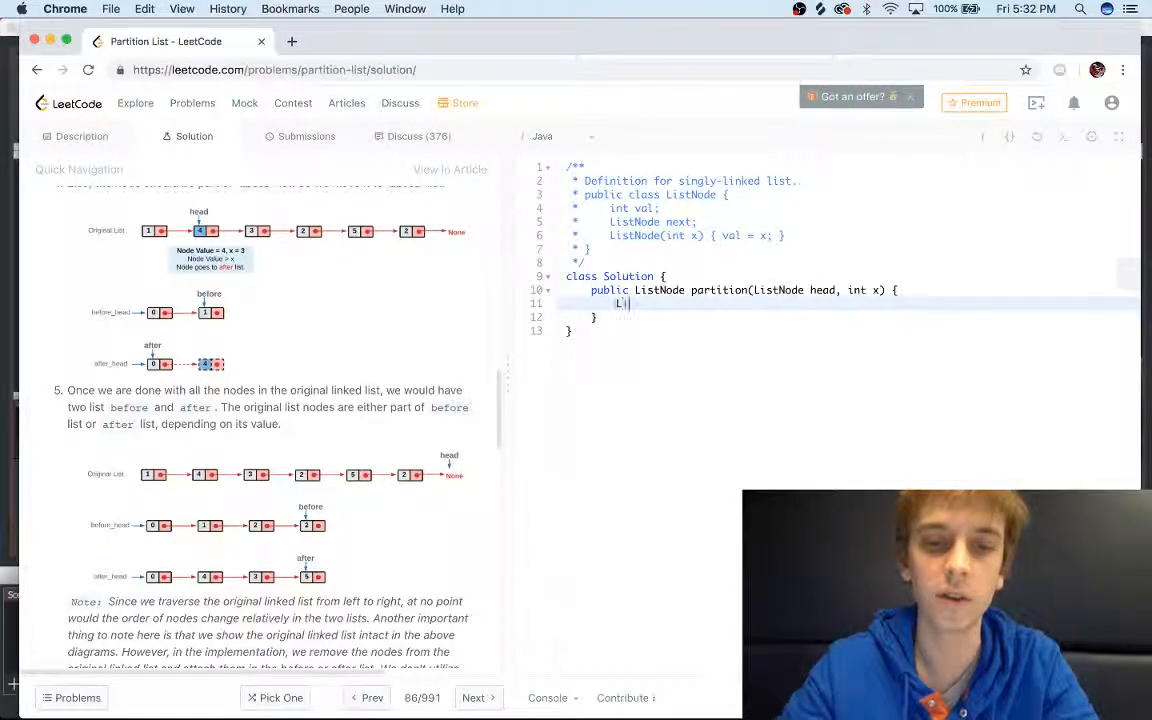
text(istNode bef)
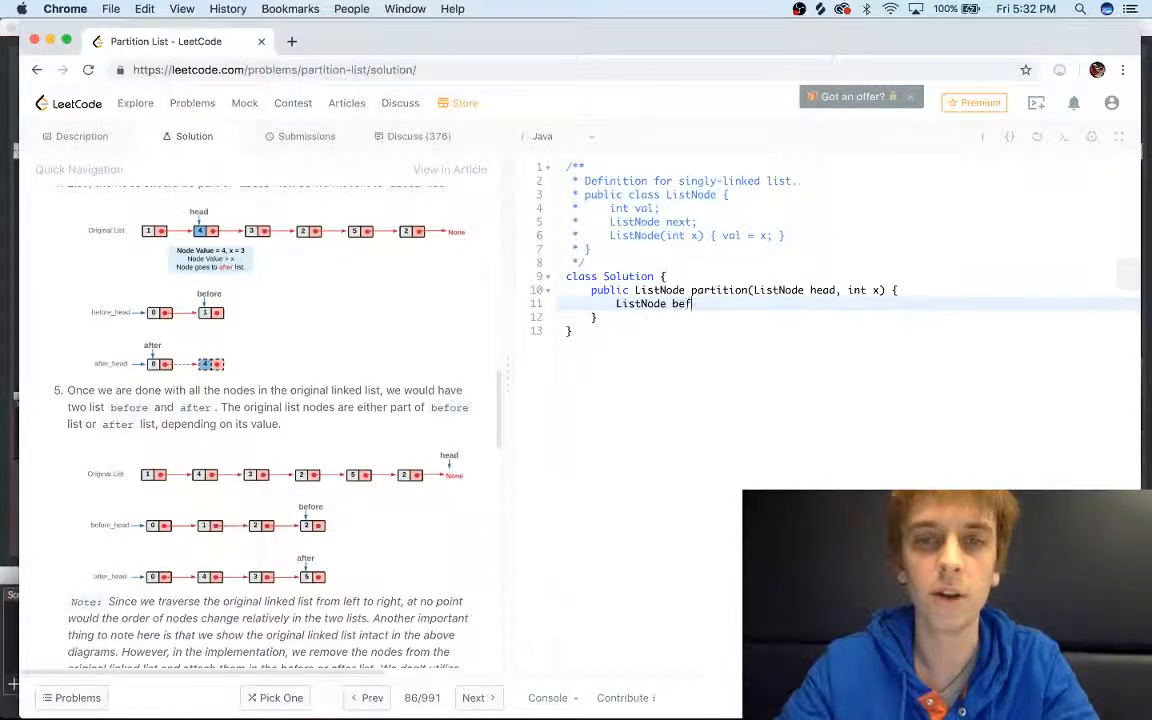
text(ore_head = new ListNode()
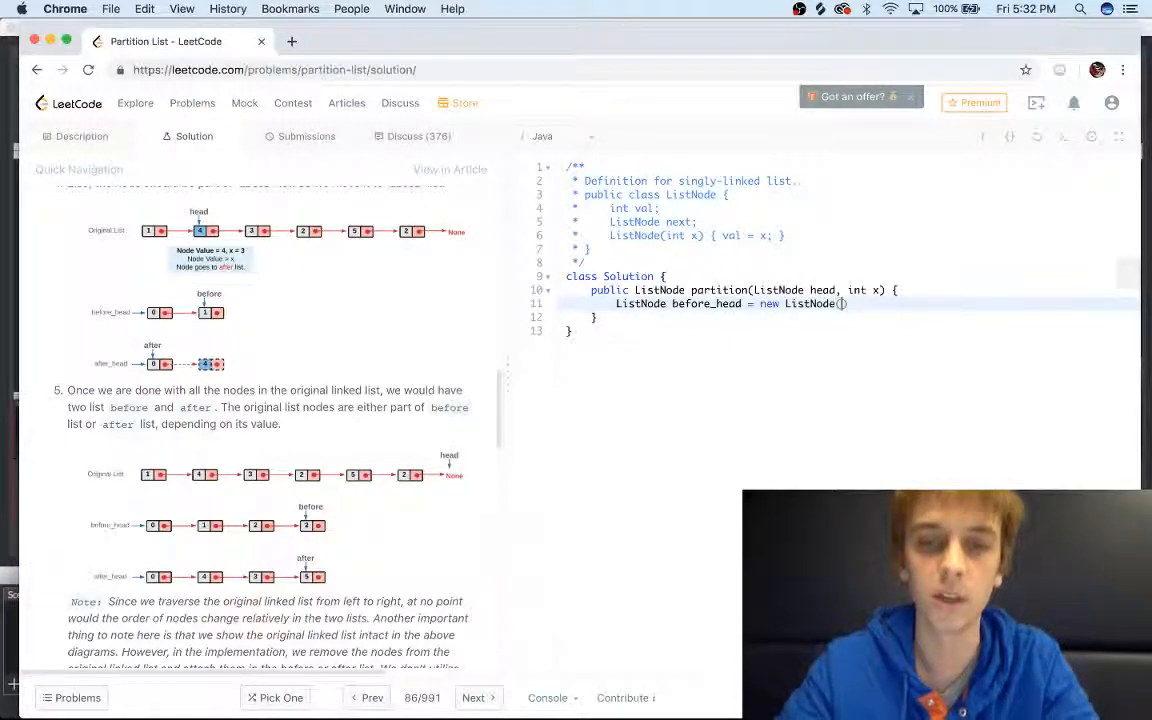
text(0)
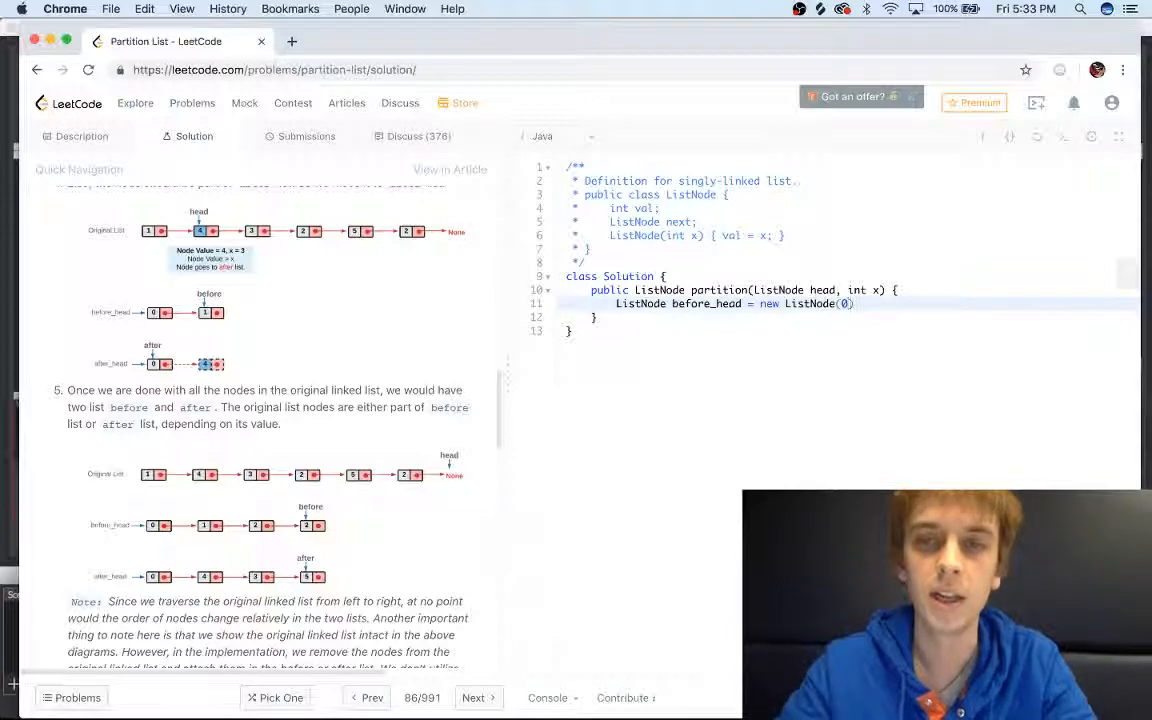
text(ListNode before = before_head;)
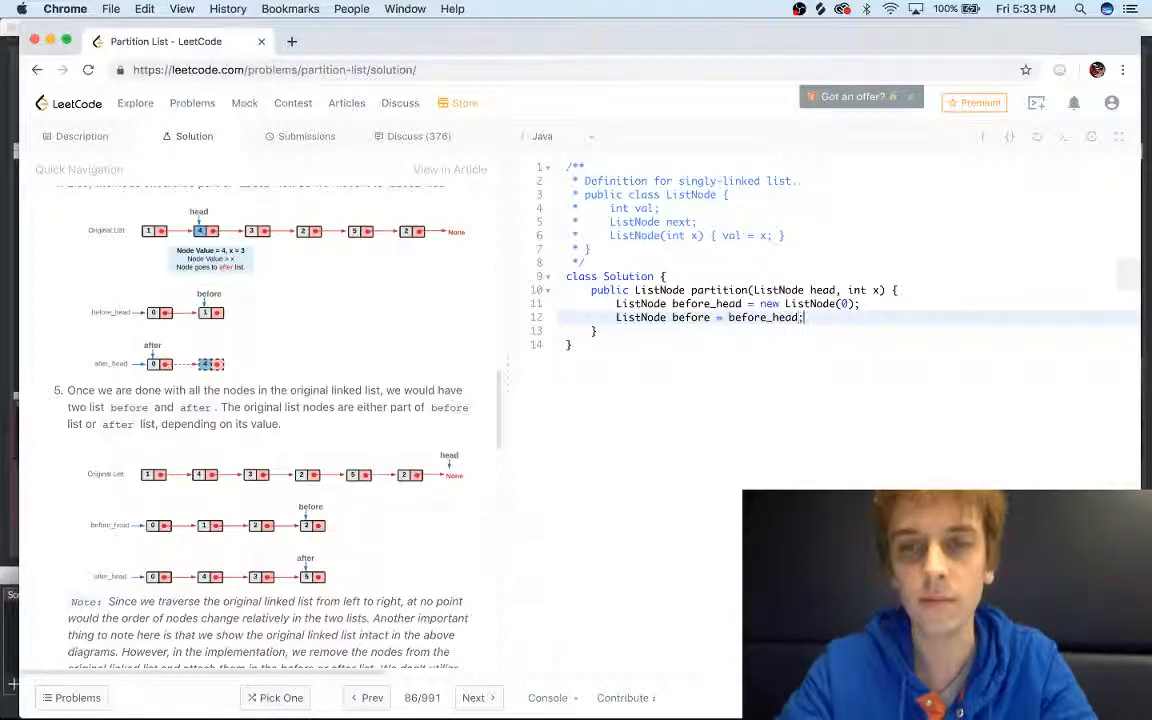
text(ListNode after)
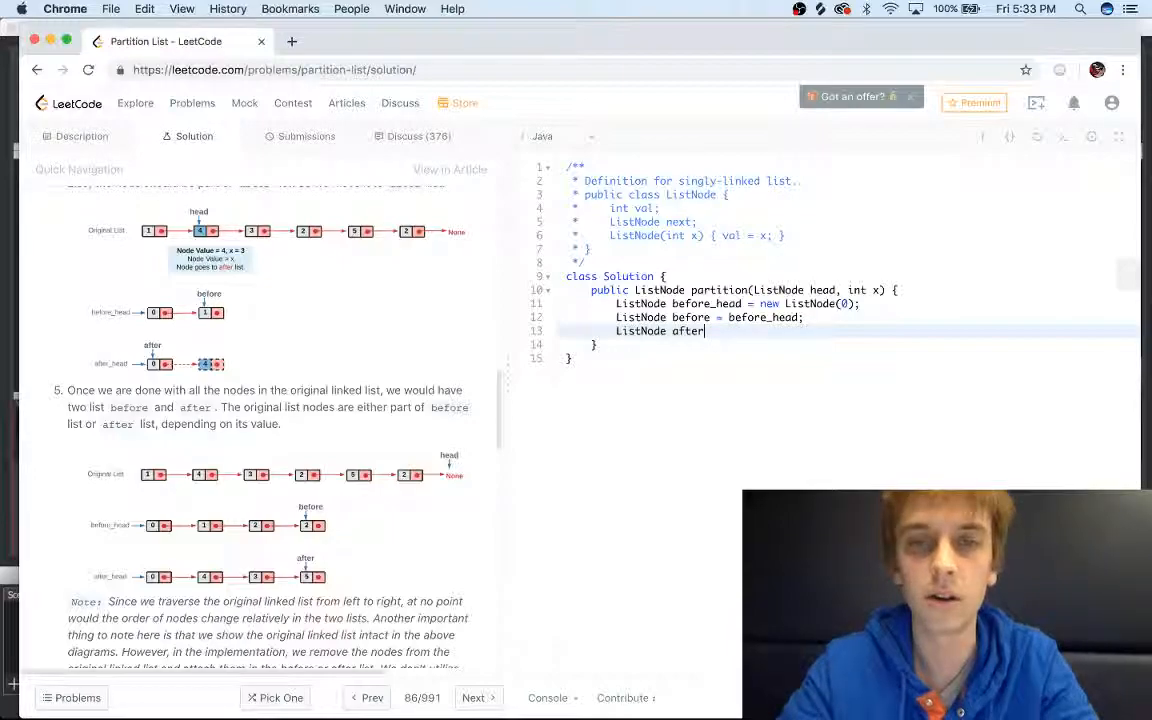
text(_head = new Li)
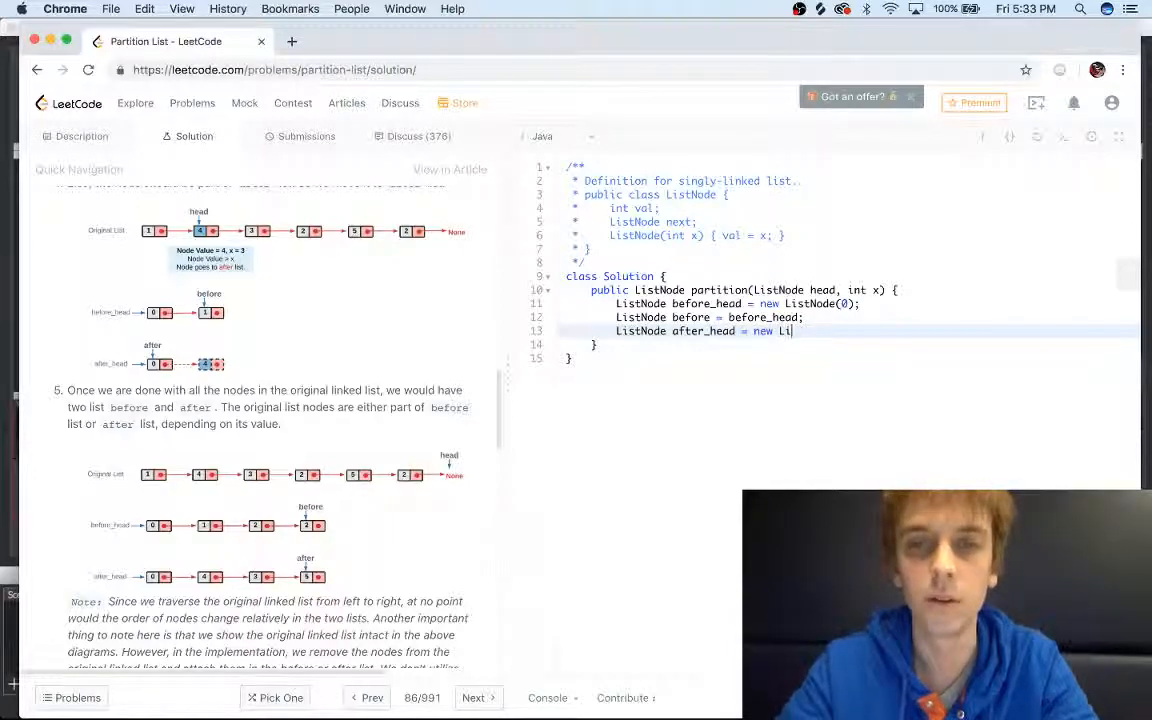
text(stNode(0))
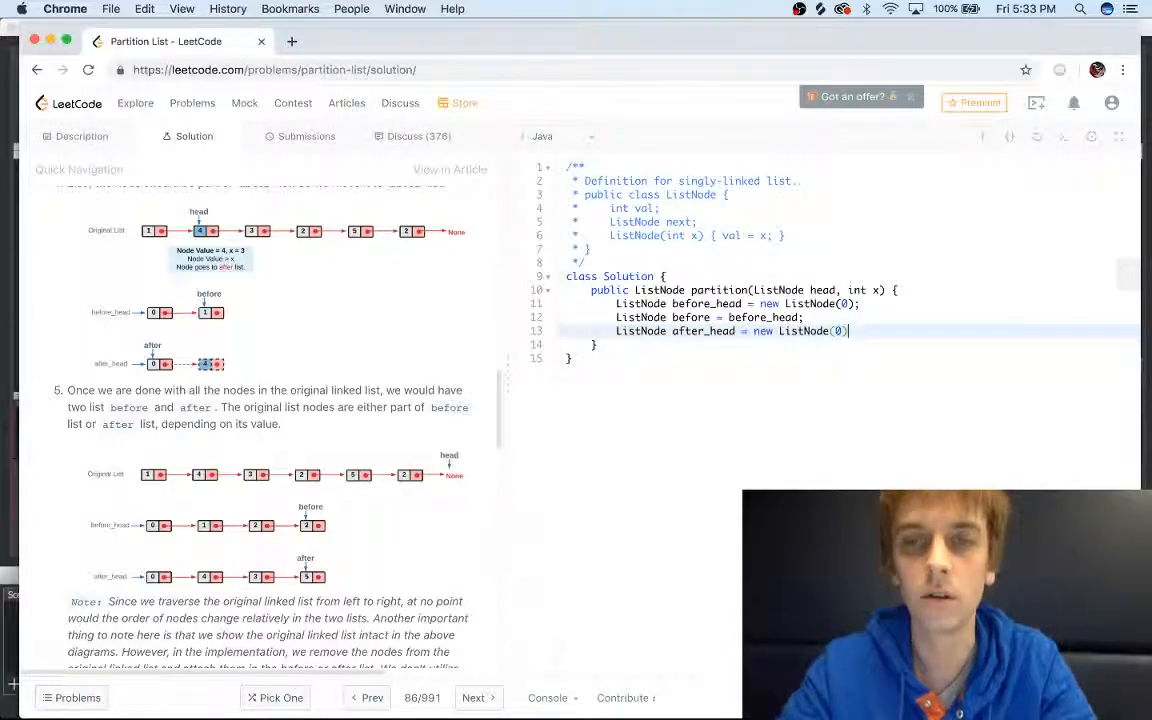
text(ListNode after =)
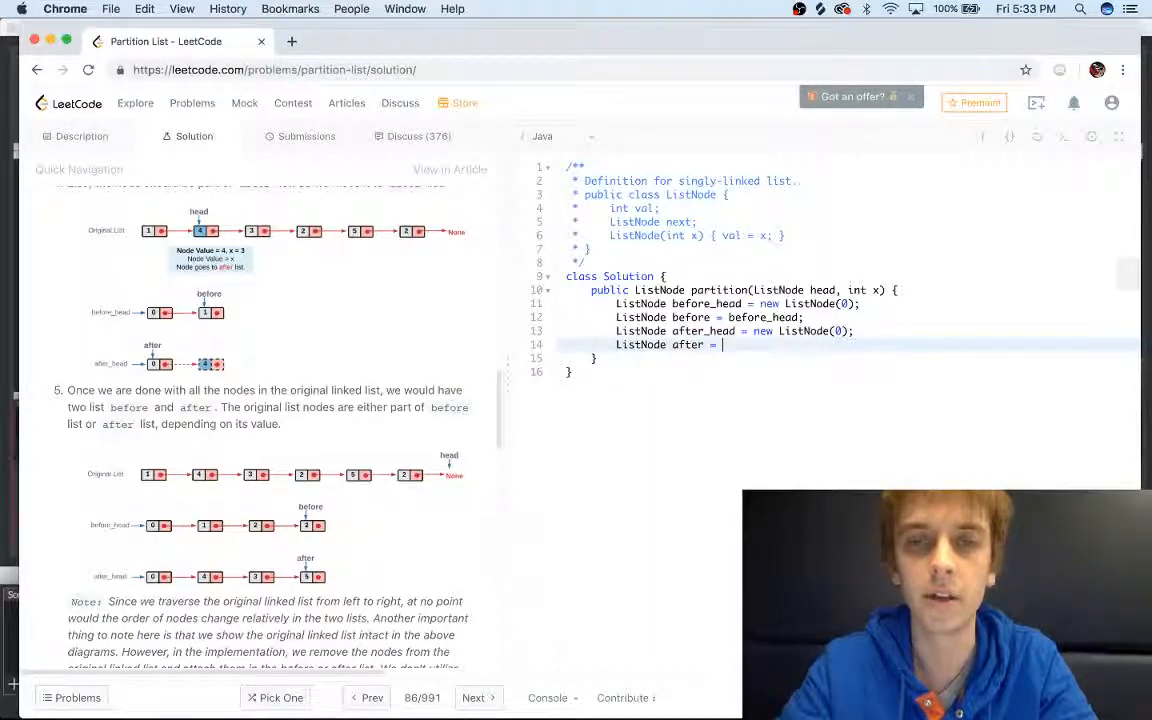
text(after)
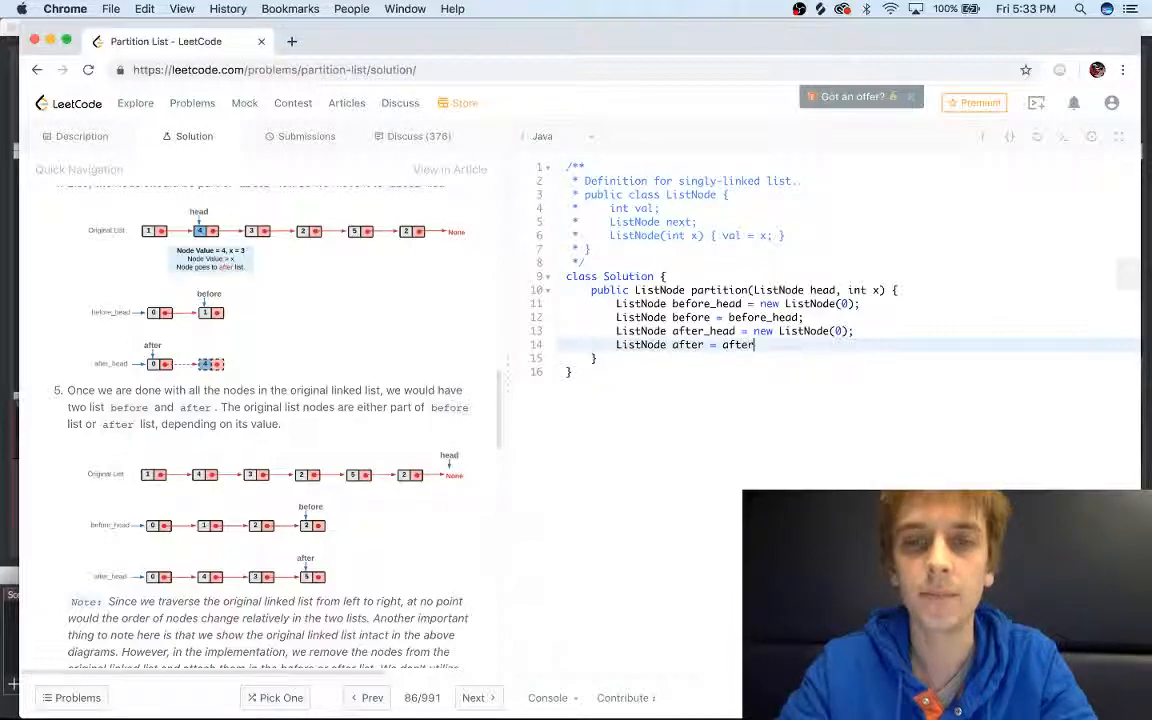
text(_head;)
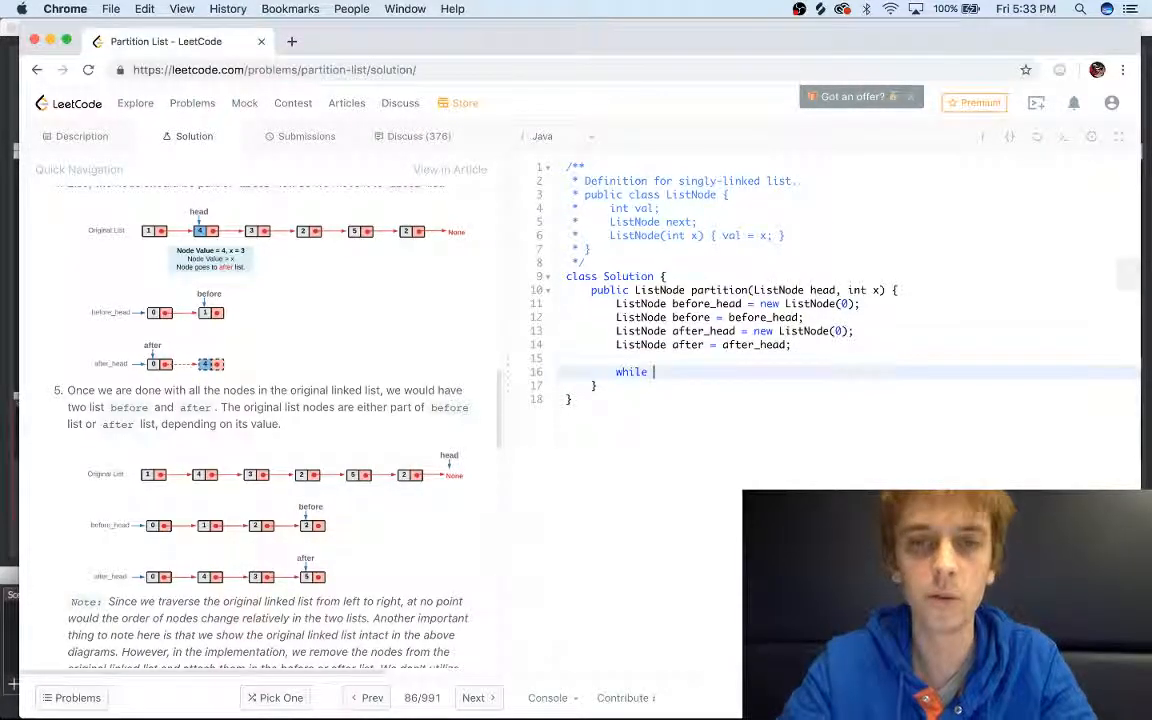
Step: Write a while (head != null) loop appending nodes below x to before, others to after
text(())
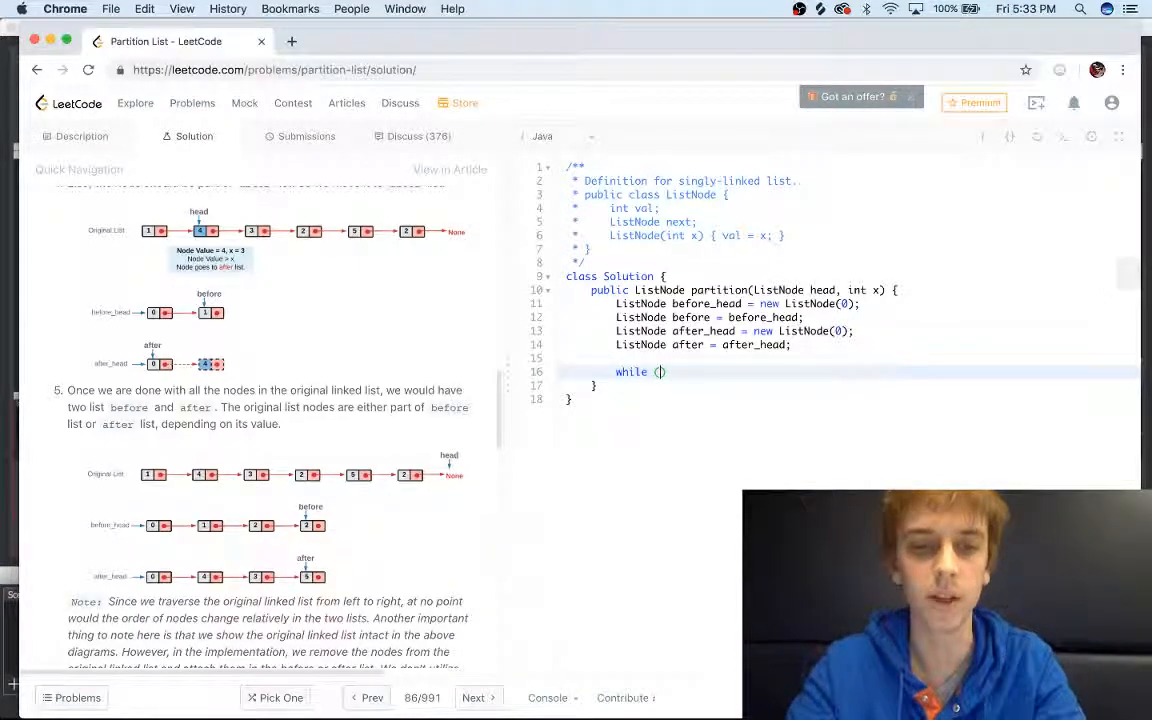
text(head != n)
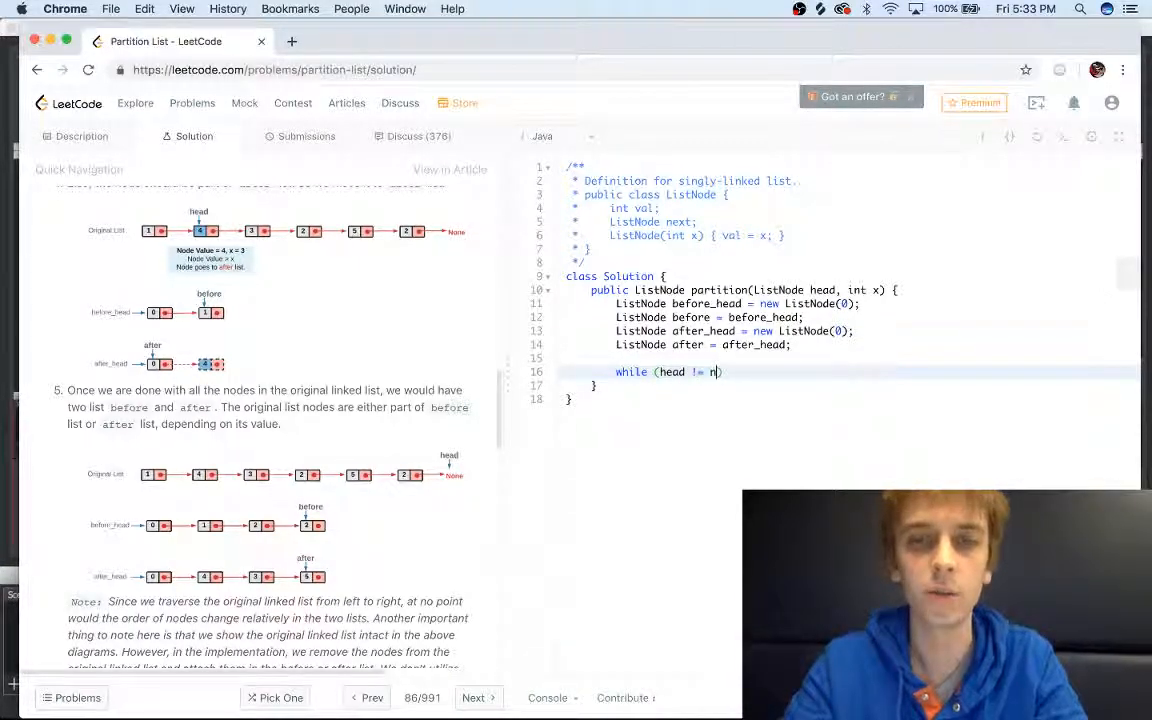
text(ull) {)
text(if (head.val < x) {)
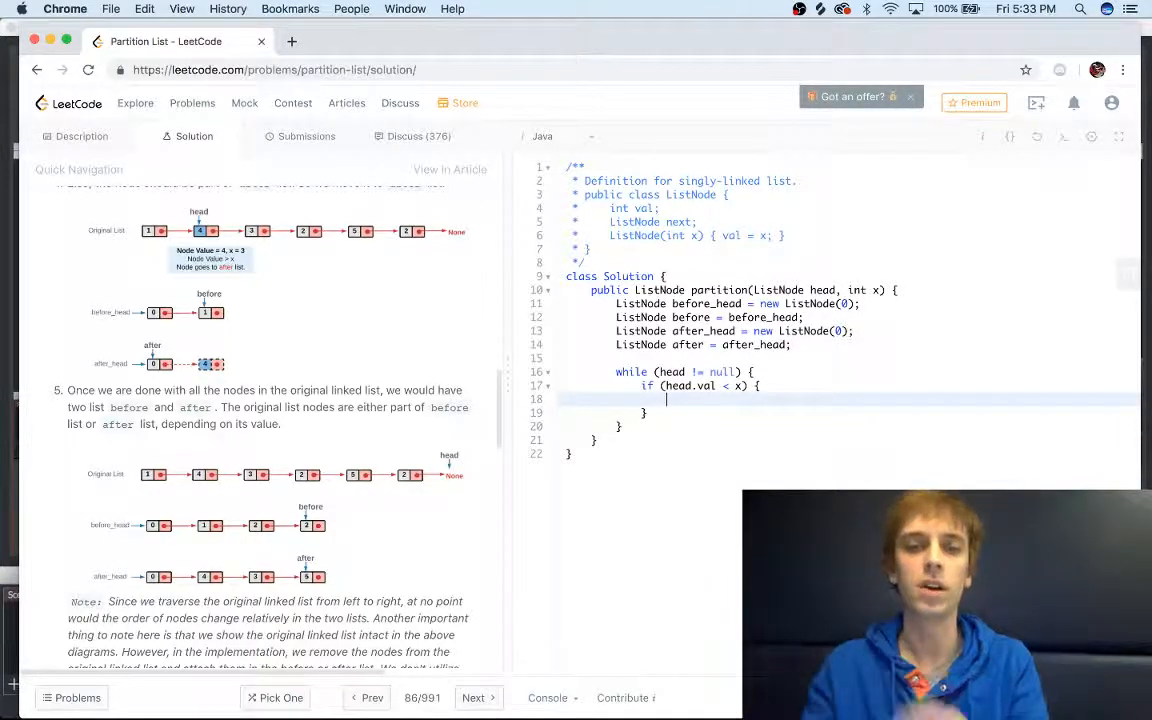
text(before.next = head;)
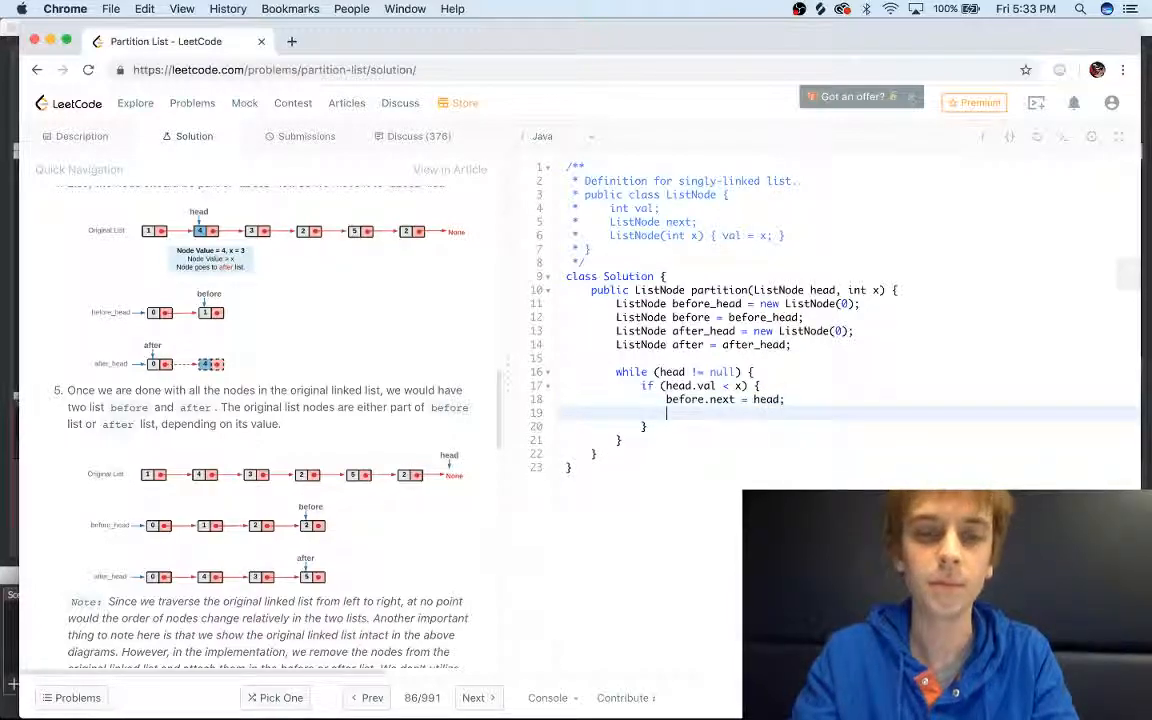
text(before = before.next;)
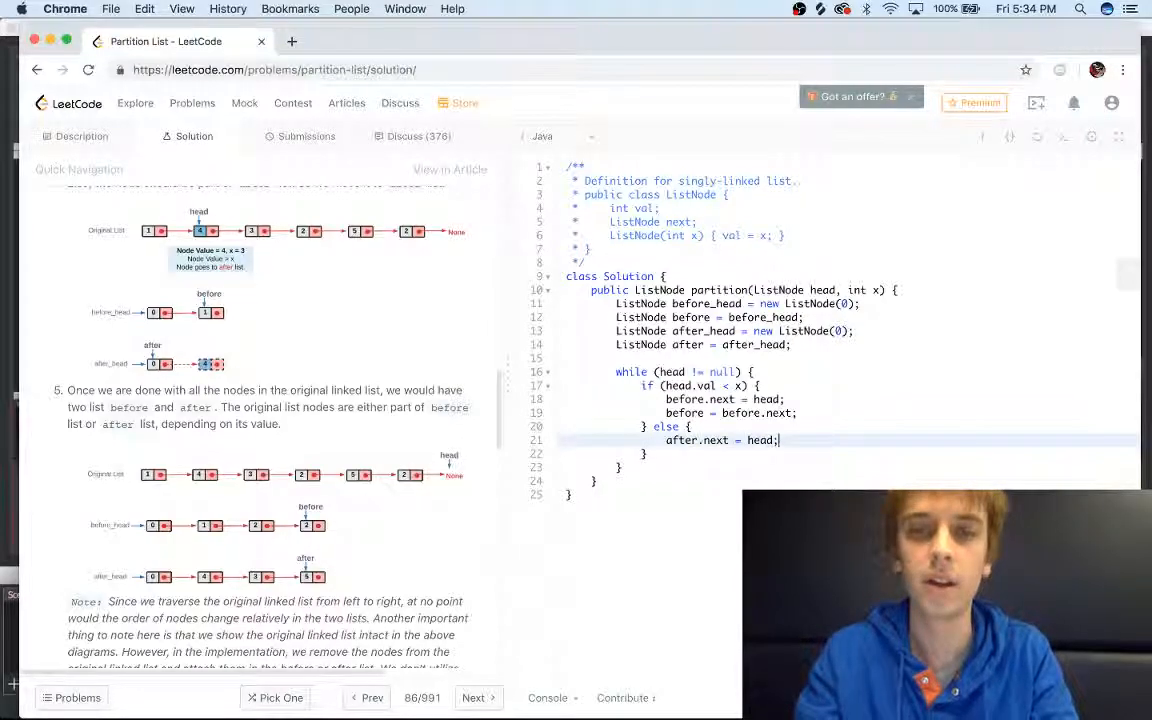
text(after = after)
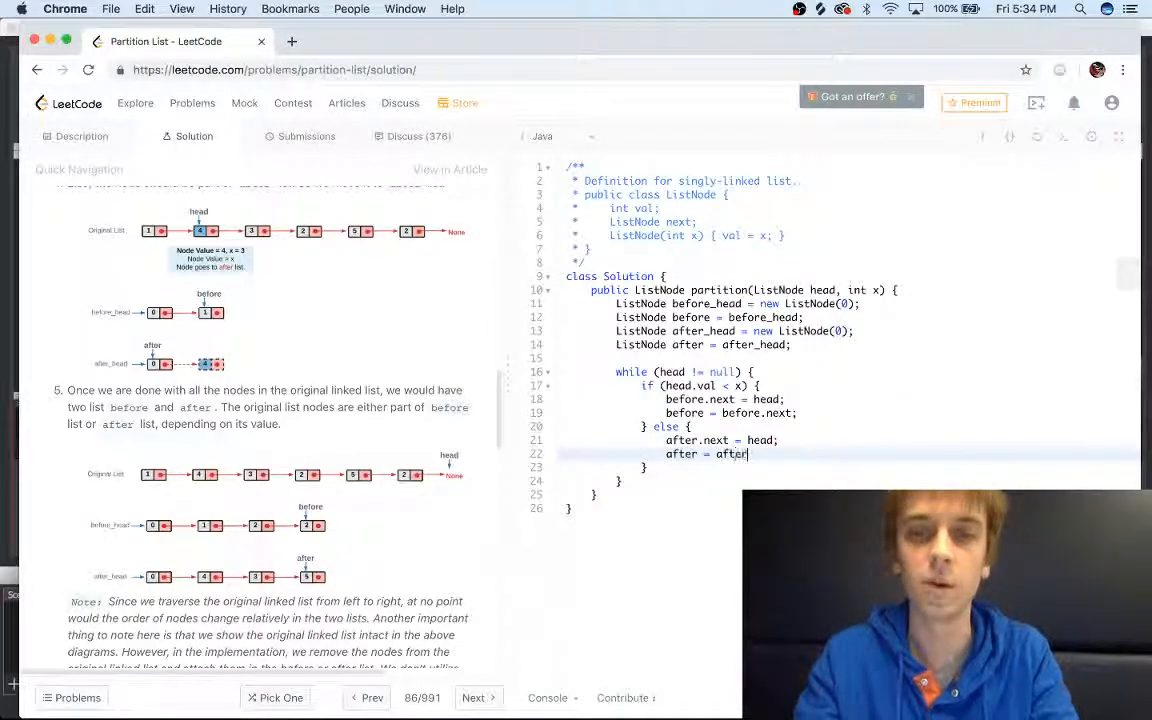
text(.next;)
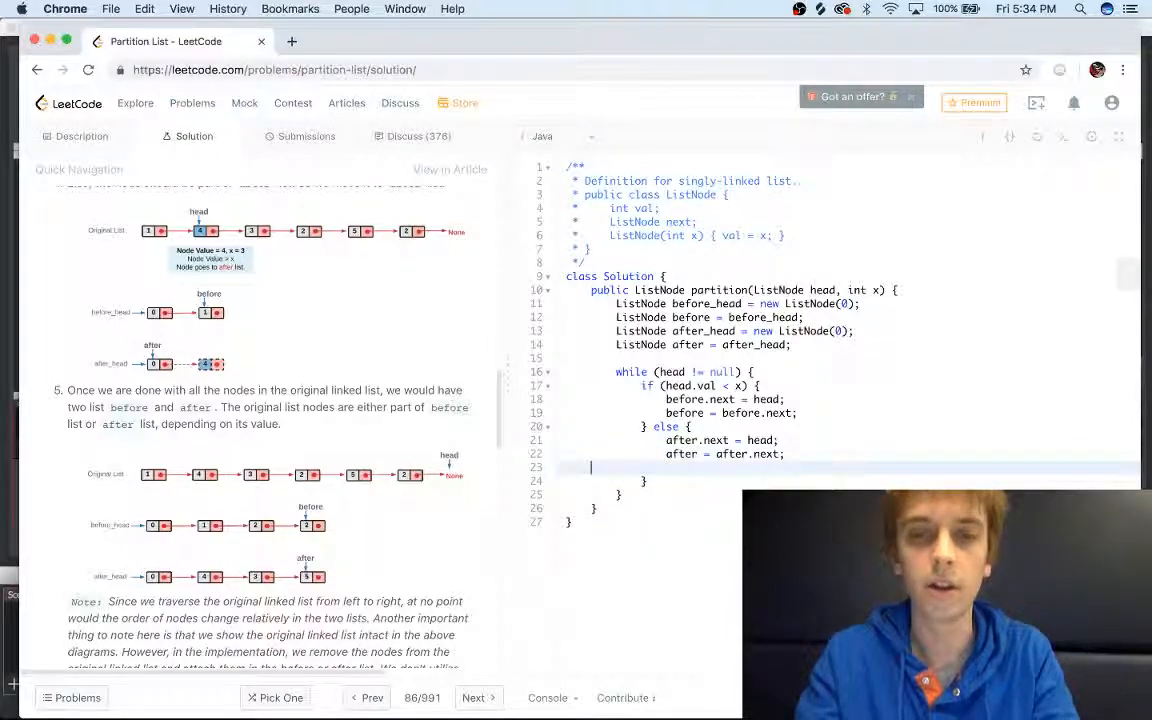
key(enter)
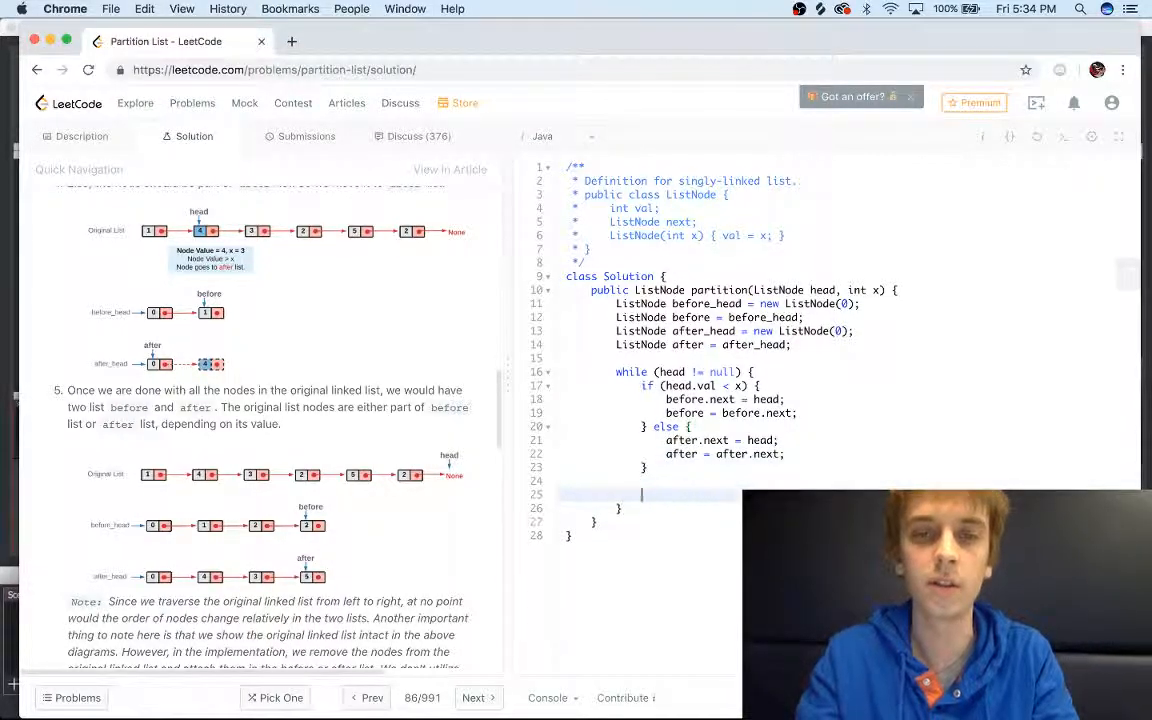
Step: Advance the loop with head = head.next and close the loop
text(head = he)
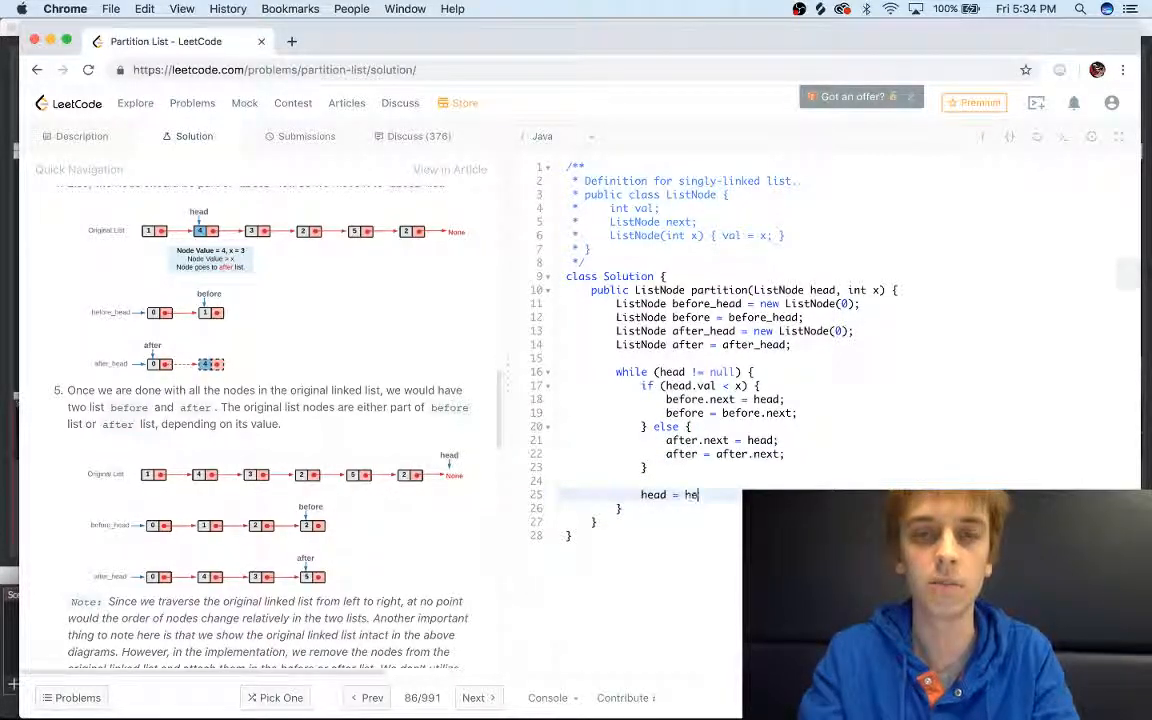
text(ad.next)
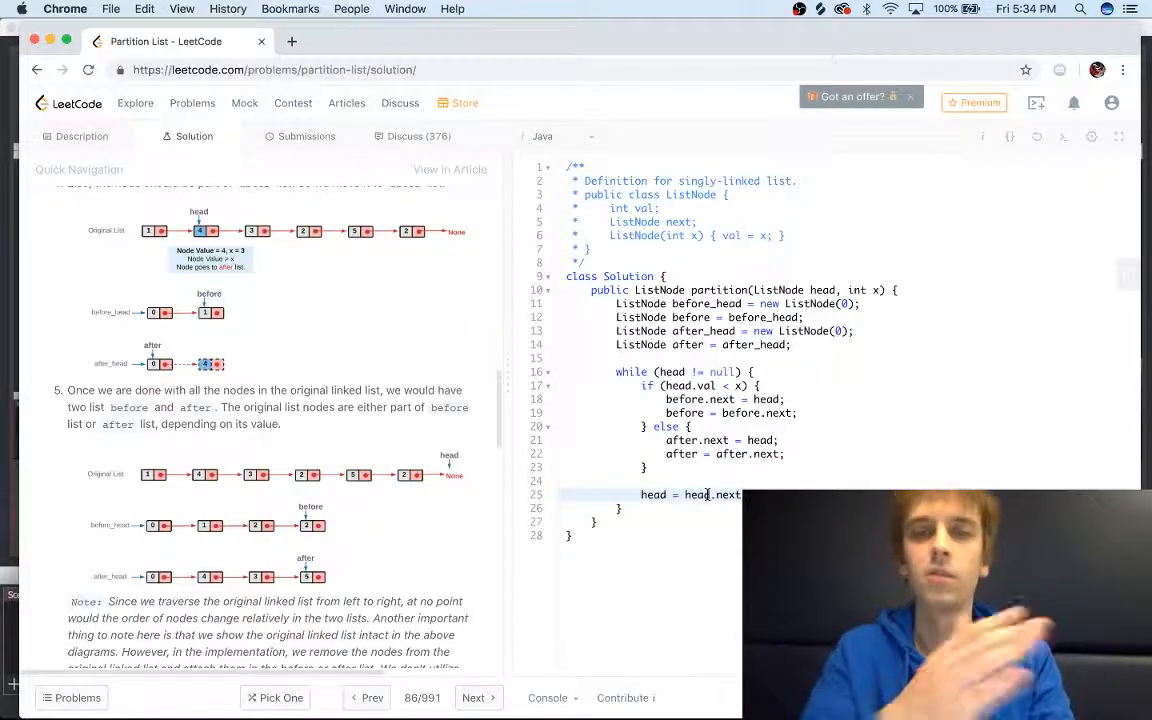
key(enter)
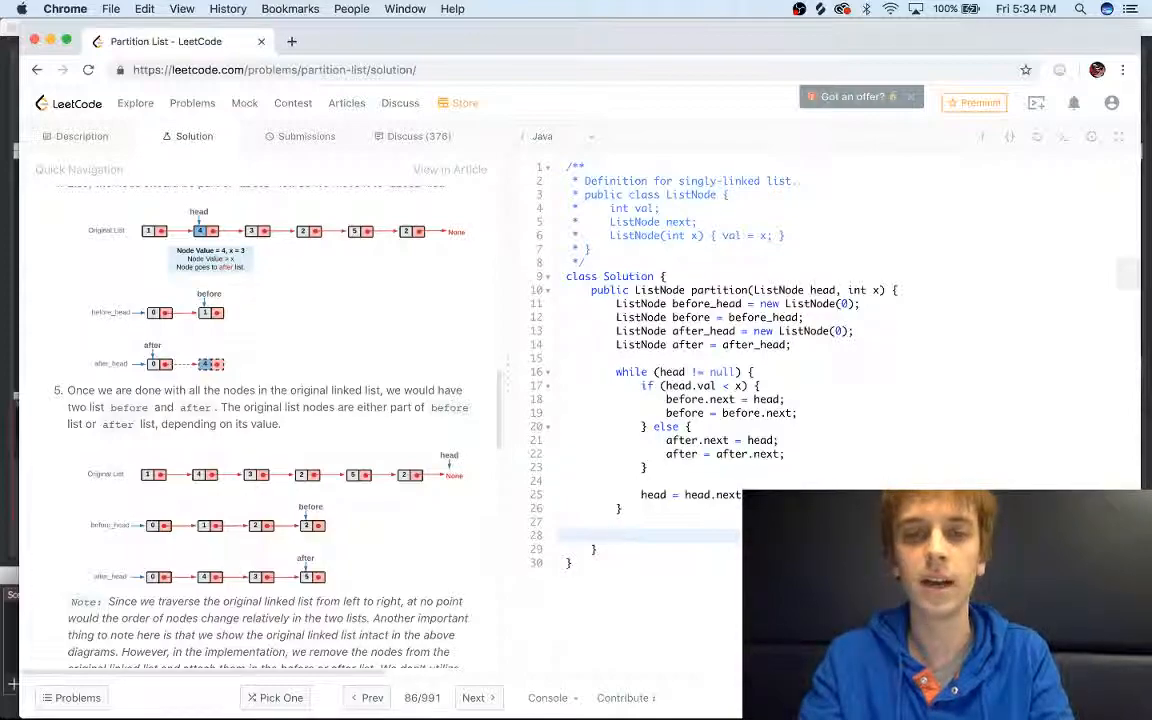
Step: Add after.next = null;, before.next = after_head.next; and return before_head.next; below the loop
text(after.next)
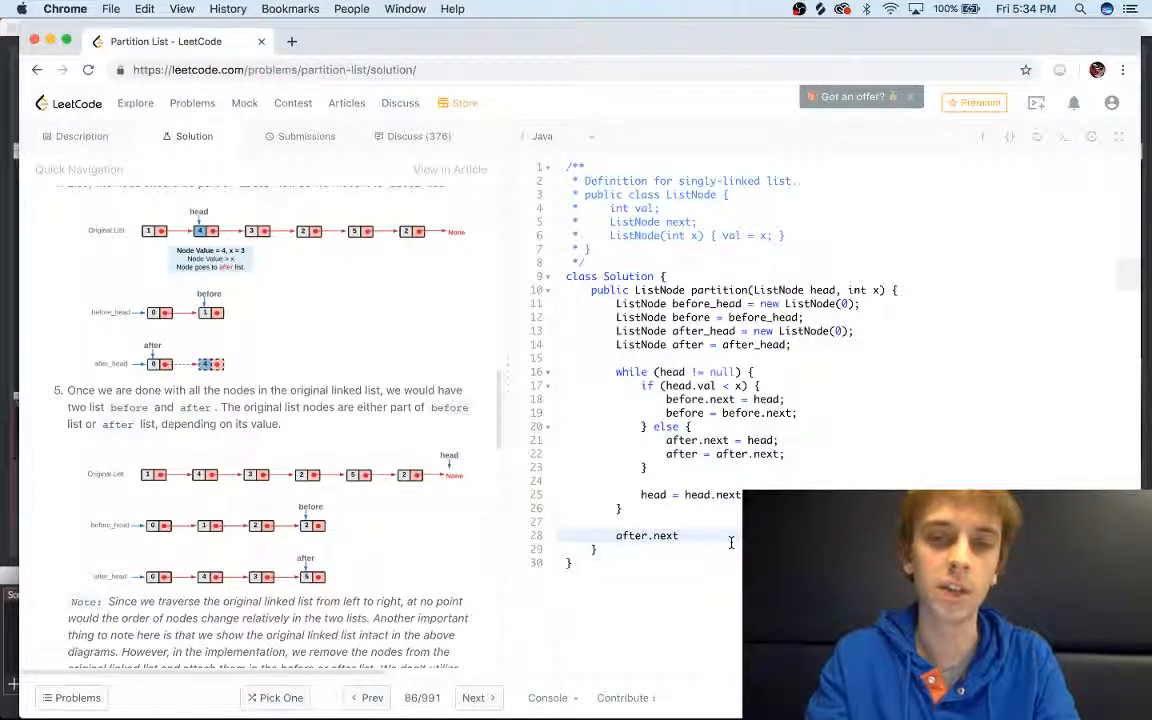
text(= null;)
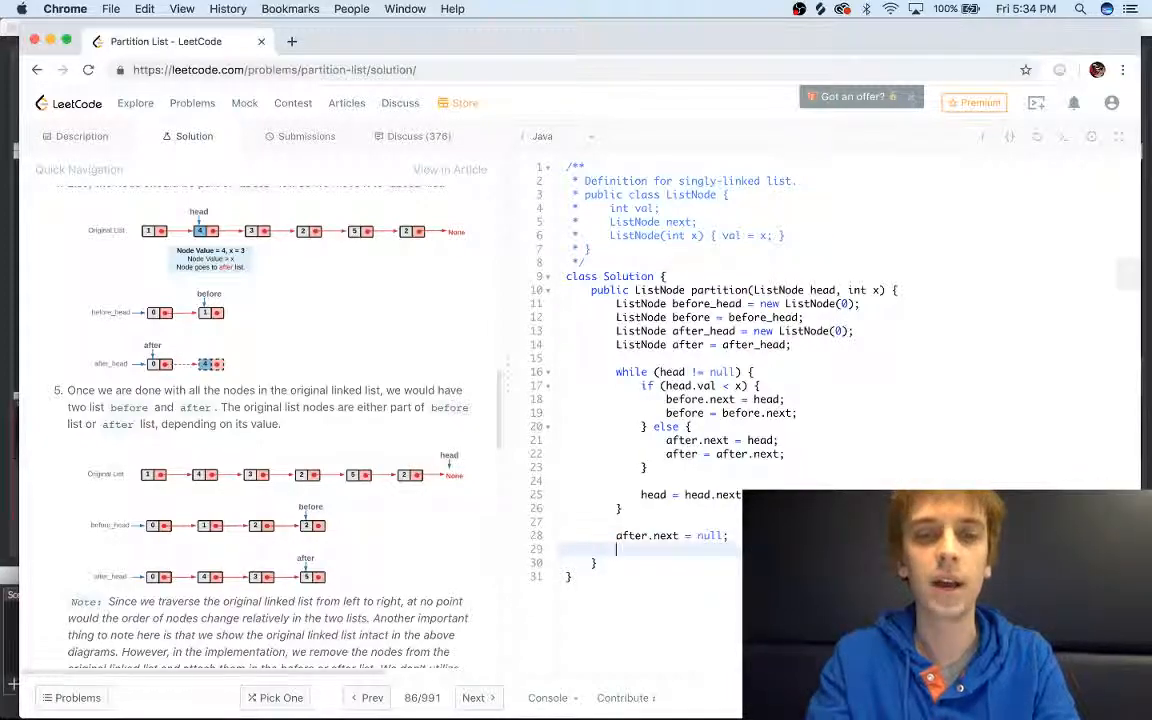
text(before.next = after_)
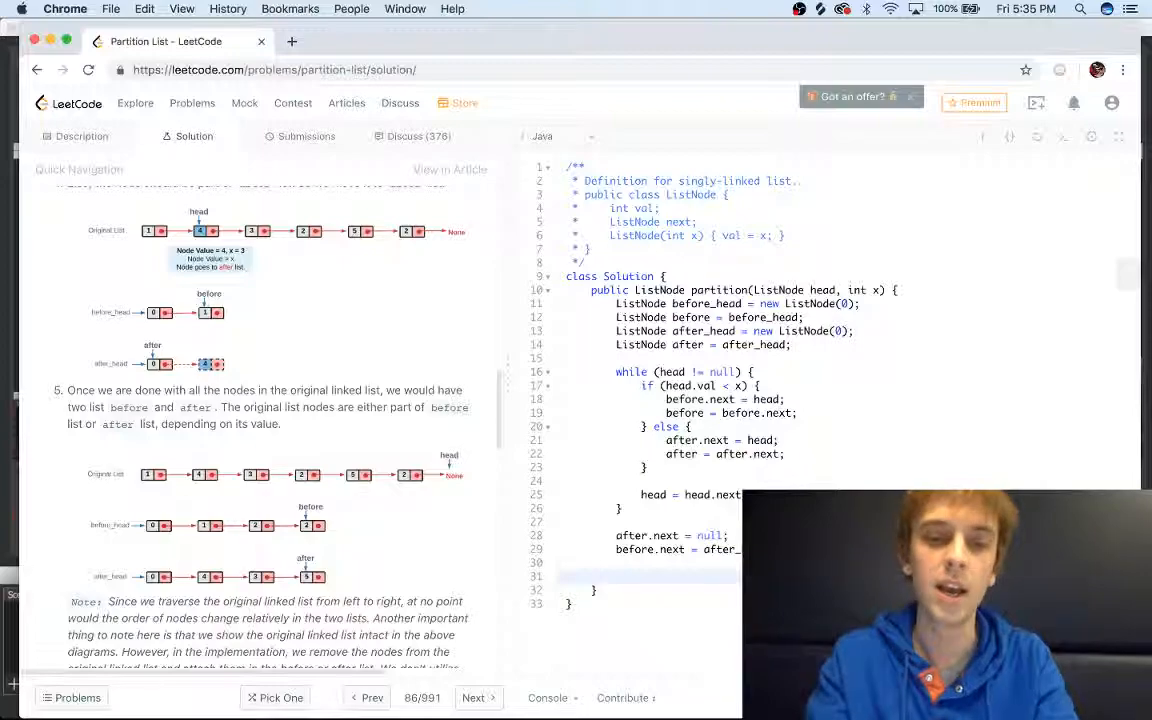
text(return before_head.n)
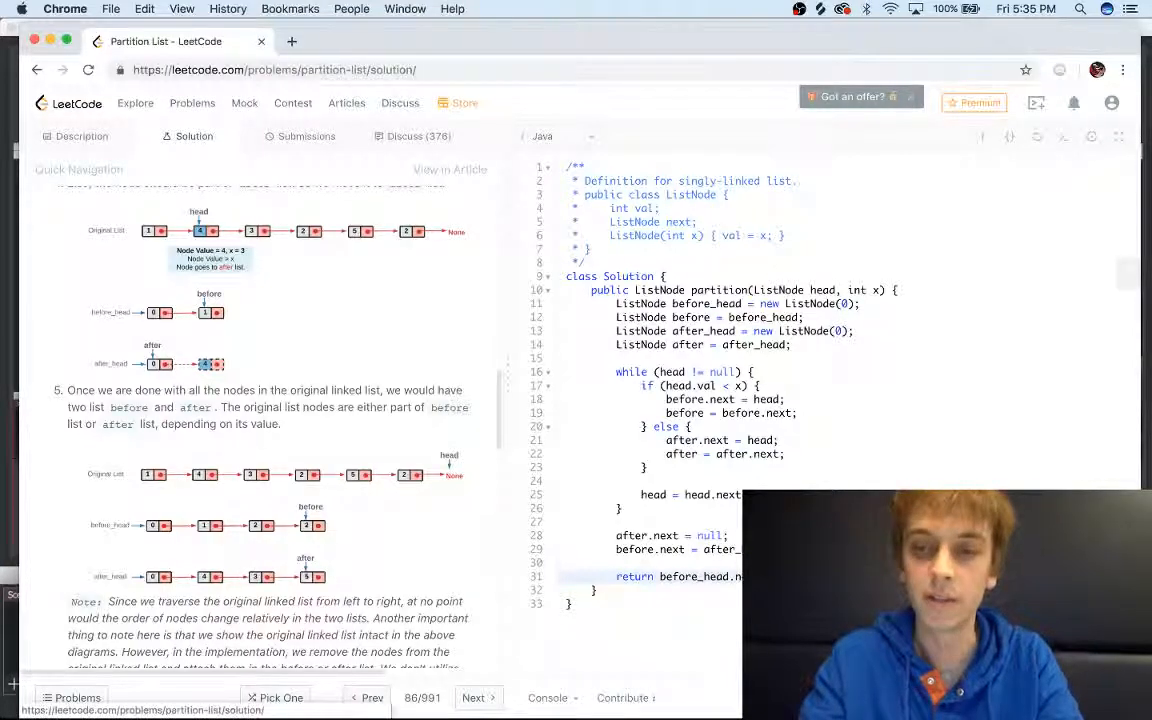
Step: Submit the partition solution and confirm it is Accepted with 0 ms runtime
click(306, 136)
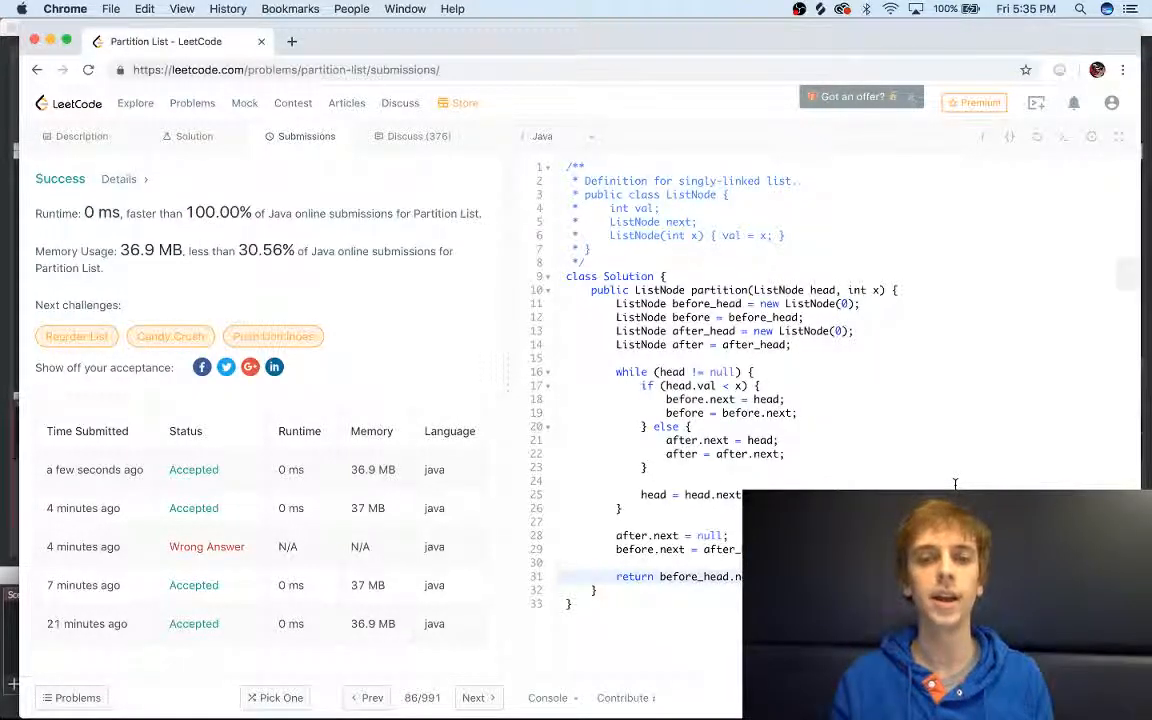
text(obs)
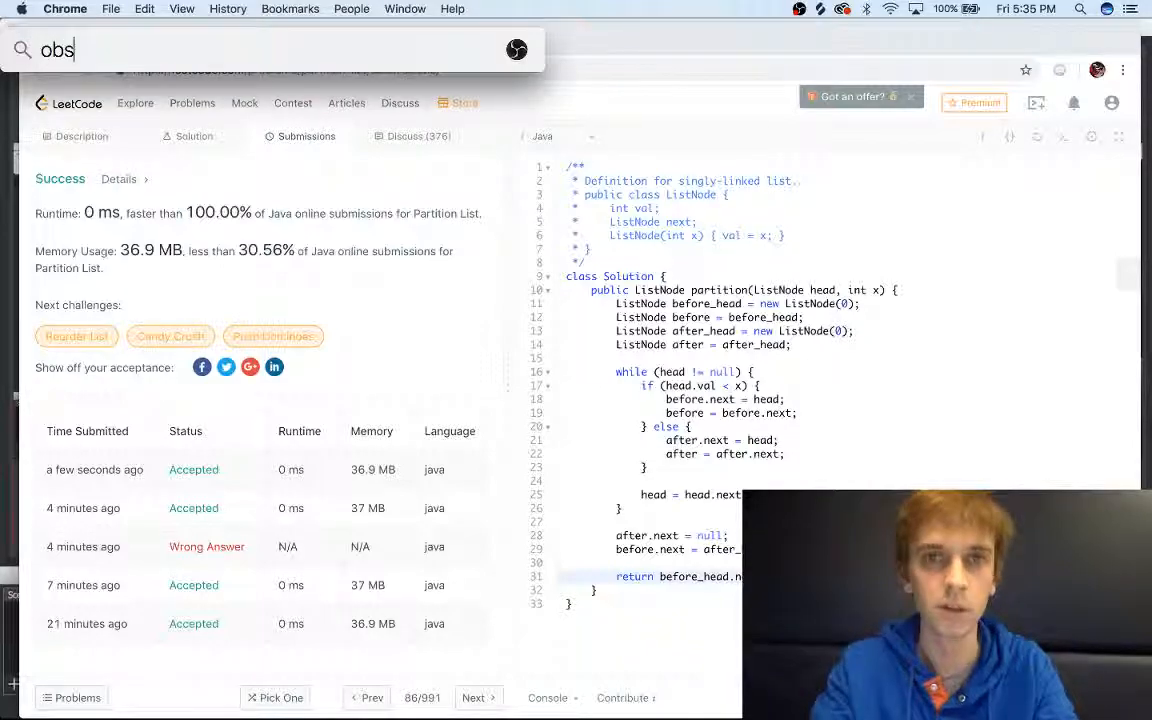